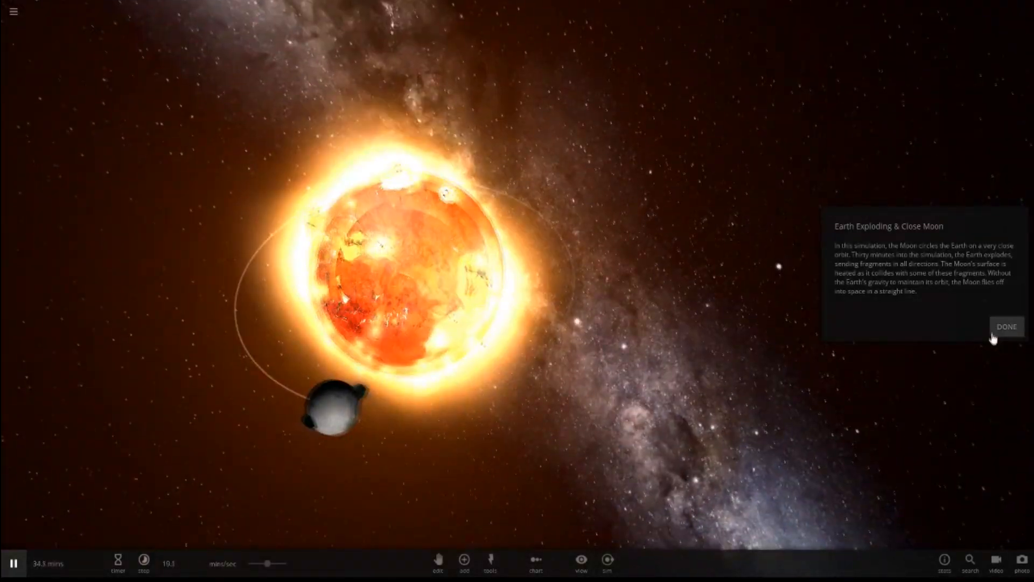
Dismiss the Earth Exploding & Close Moon scenario description and select the Moon
click(1006, 326)
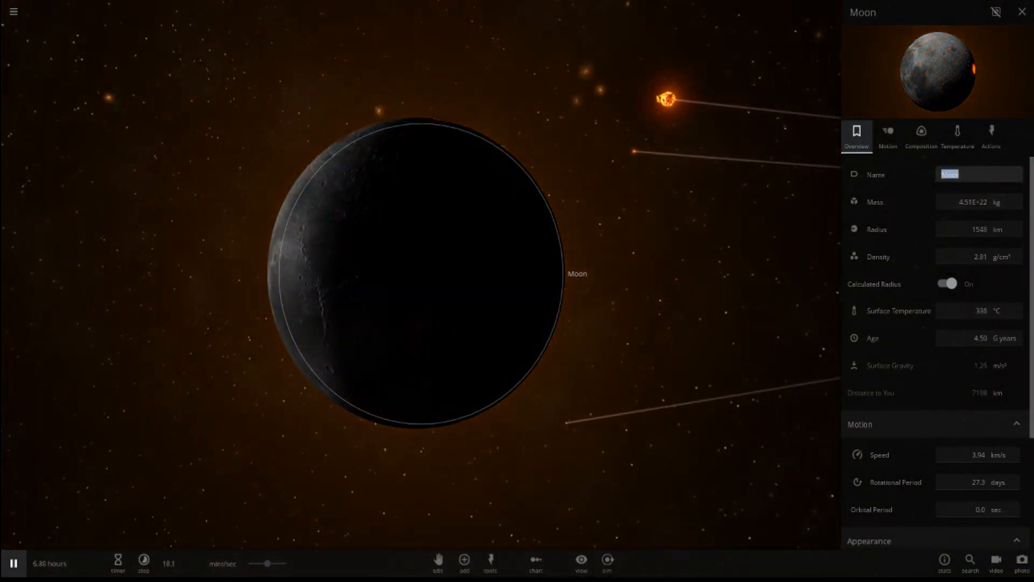
Rename the Moon to 'That looked sair' and close its properties panel
text(That looked sair)
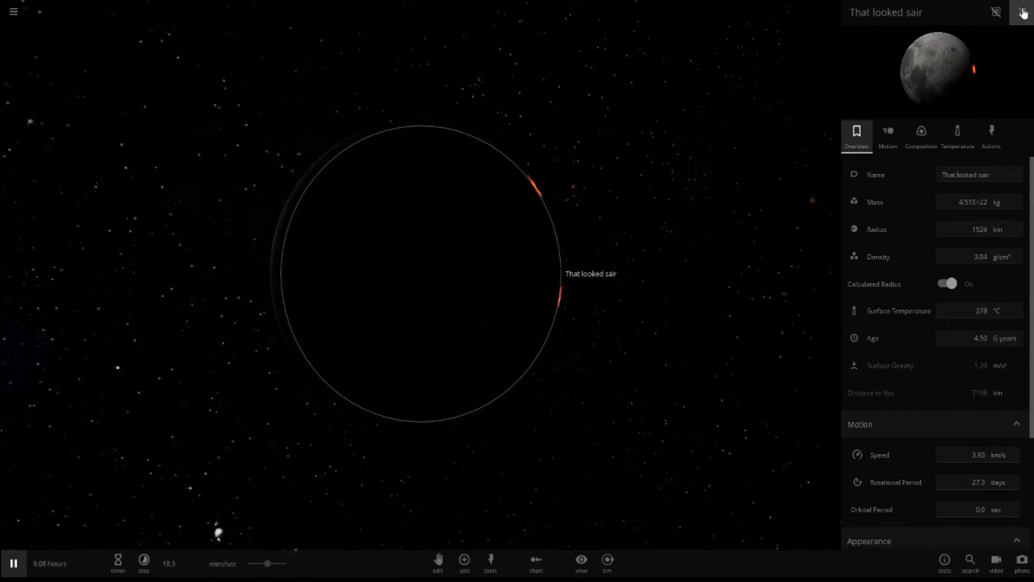
click(1020, 12)
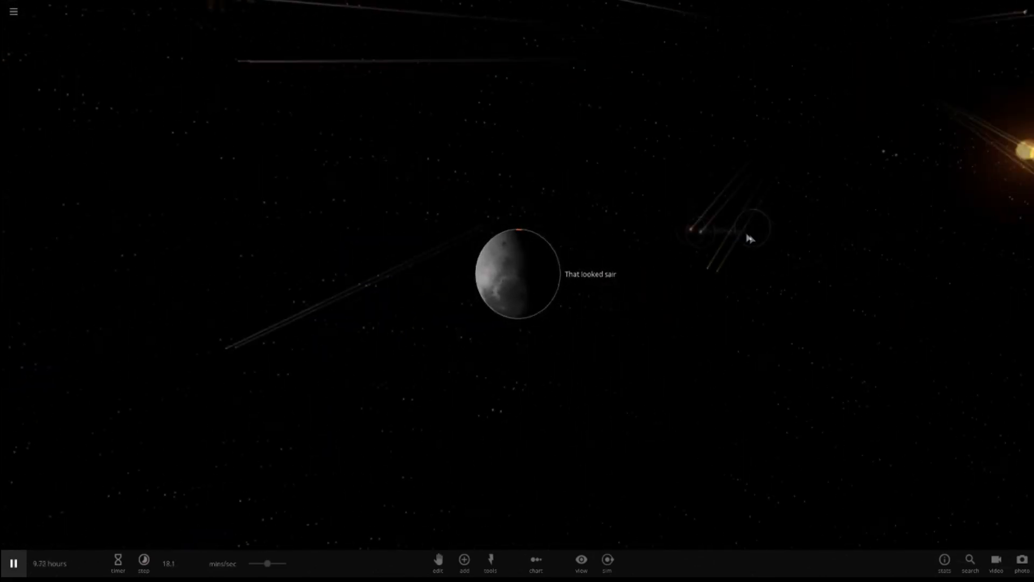